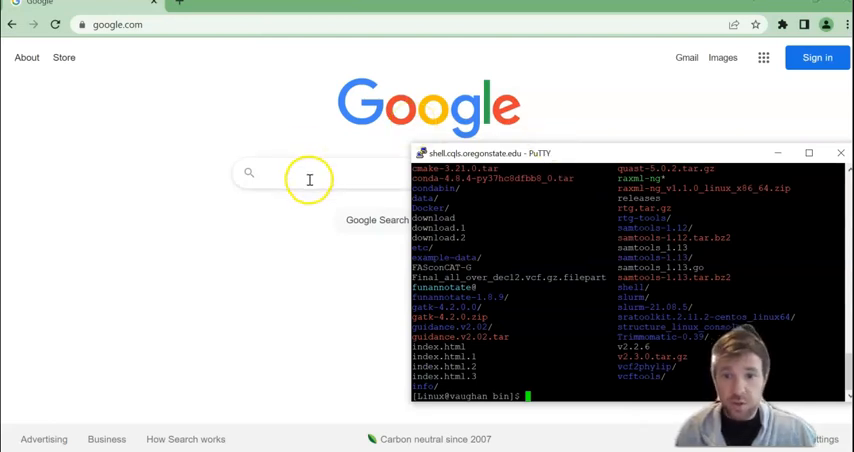
mouse_move(356, 176)
text(hmmer bioinformatics)
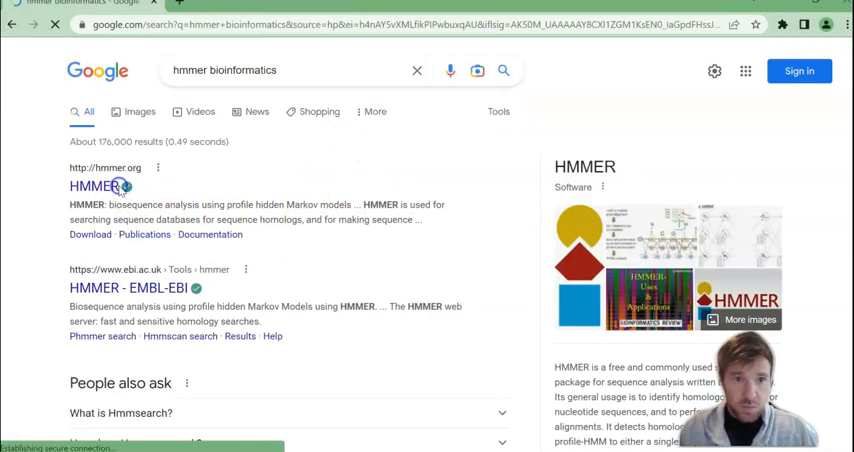
- Open the hmmer.org result from the Google search for 'hmmer bioinformatics'
click(92, 186)
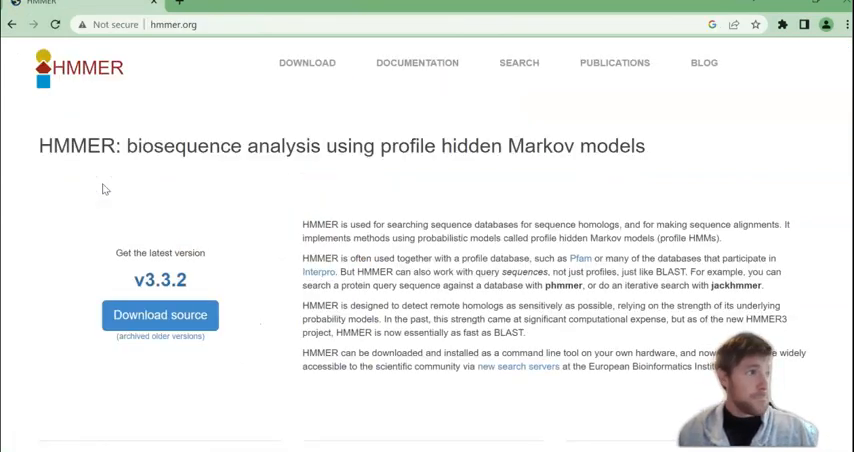
right_click(160, 314)
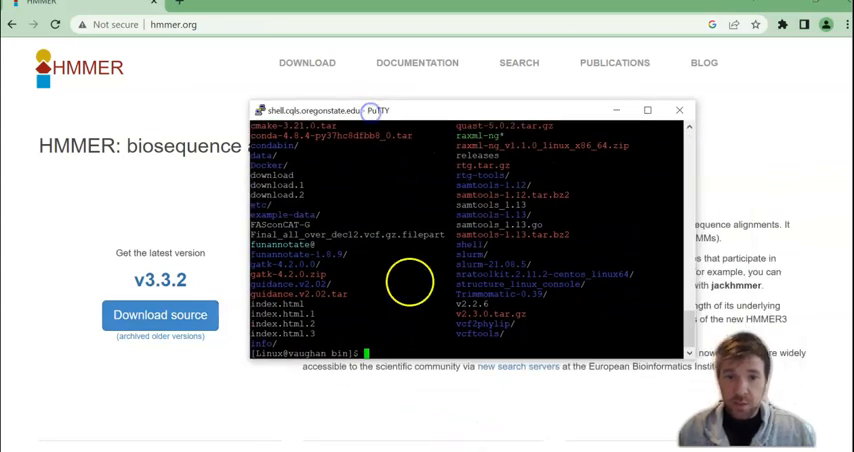
- Check the current directory with pwd and wget hmmer.tar.gz from eddylab.org
text(pwd)
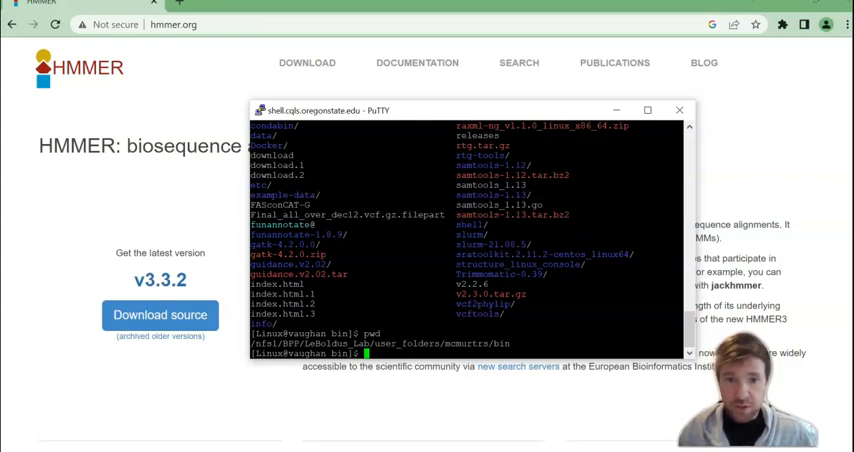
text(wget http://eddylab.org/software/hmmer/hmmer.tar.gz)
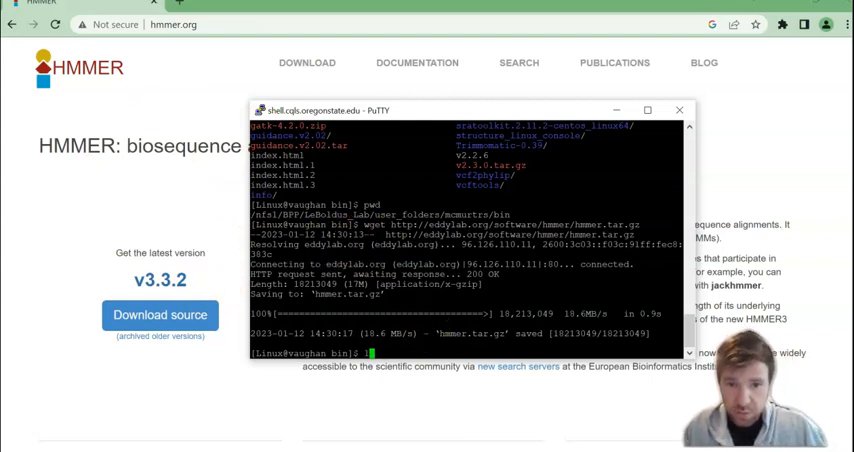
- List the folder, gunzip hmmer.tar.gz and extract hmmer.tar with tar
text(ls)
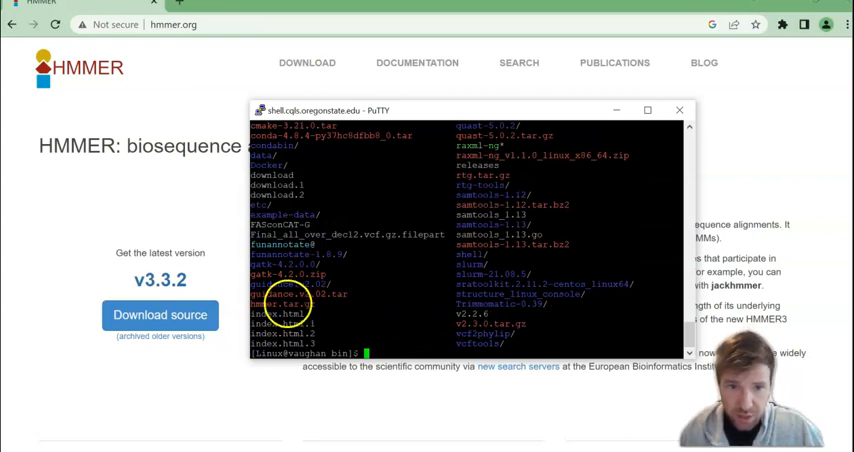
text(gunzip)
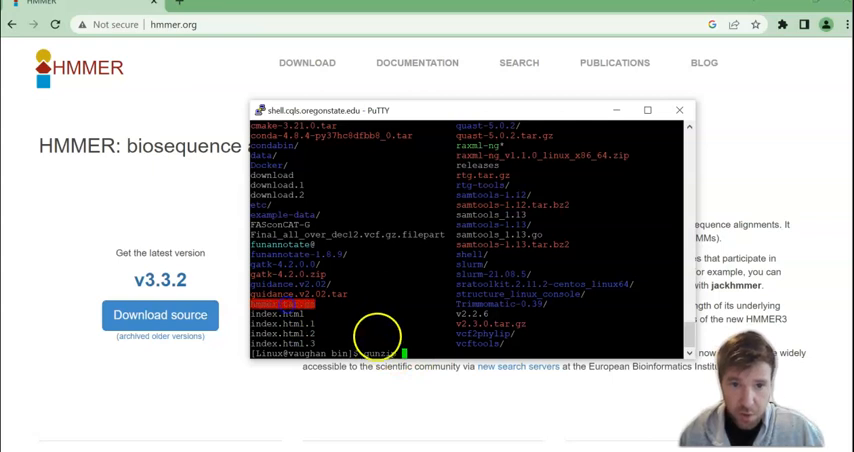
text(gunzip hmmer.tar.gz)
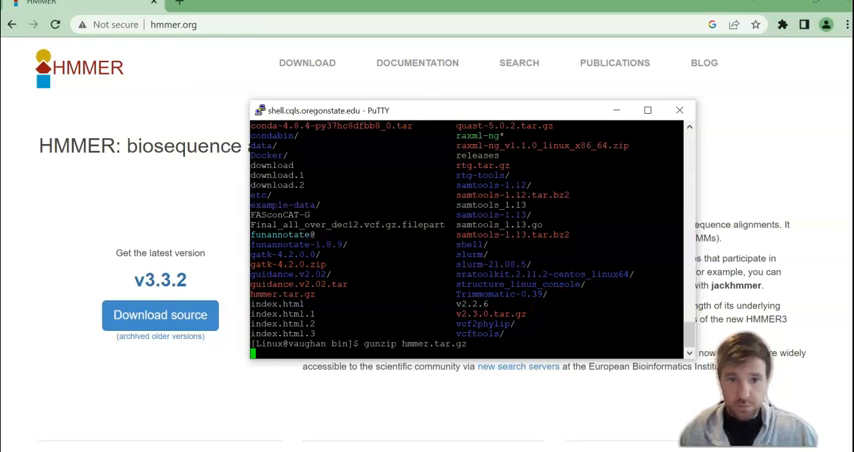
key(Return)
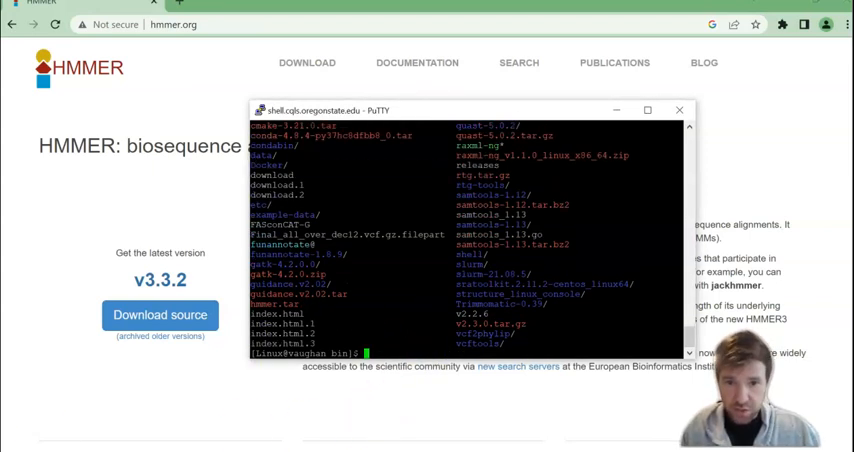
text(tar -xf hmmer.tar)
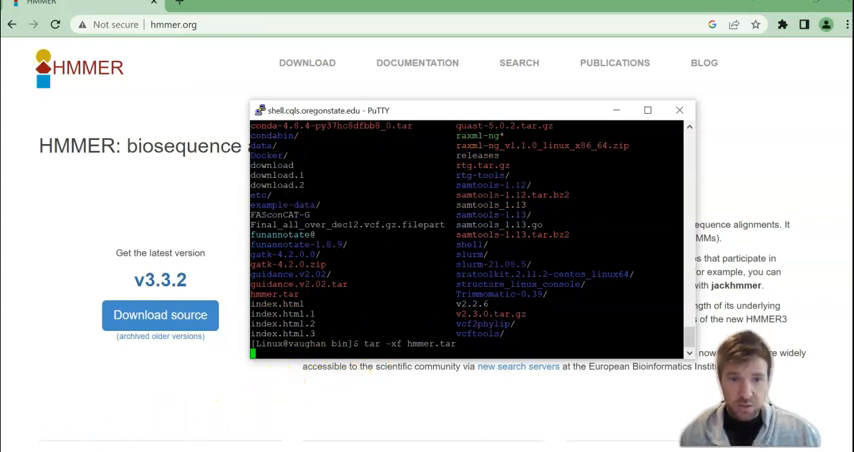
key(Return)
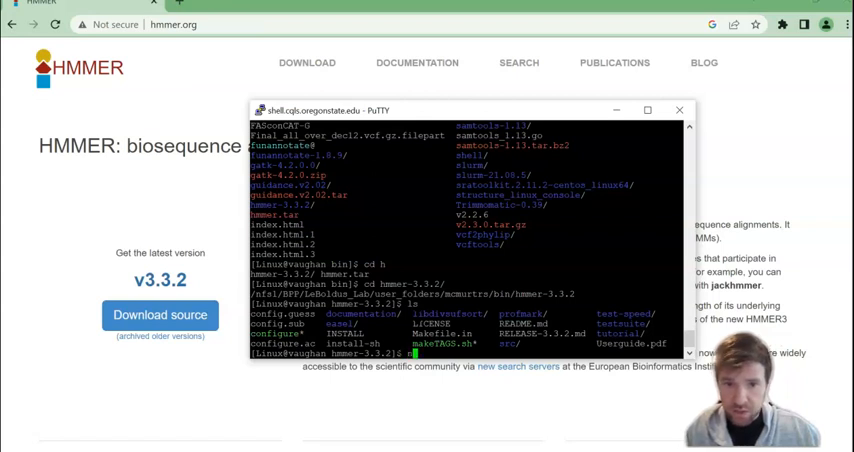
- Open README.md in nano and scroll down to its build instructions
text(ano)
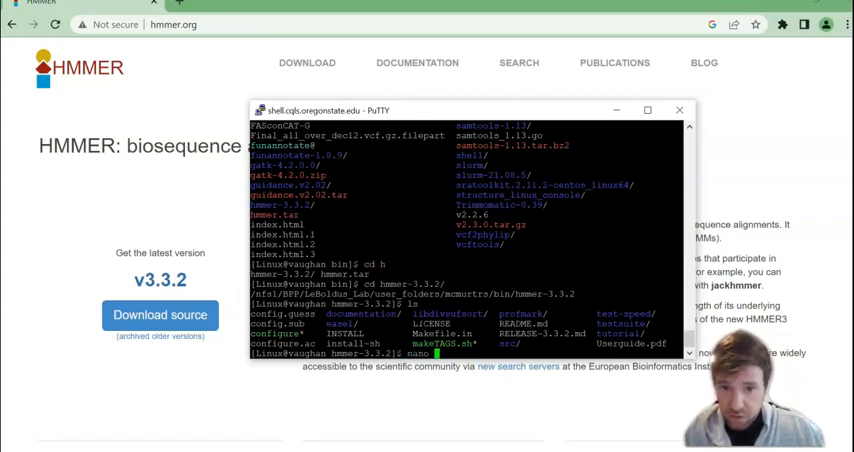
text(RE)
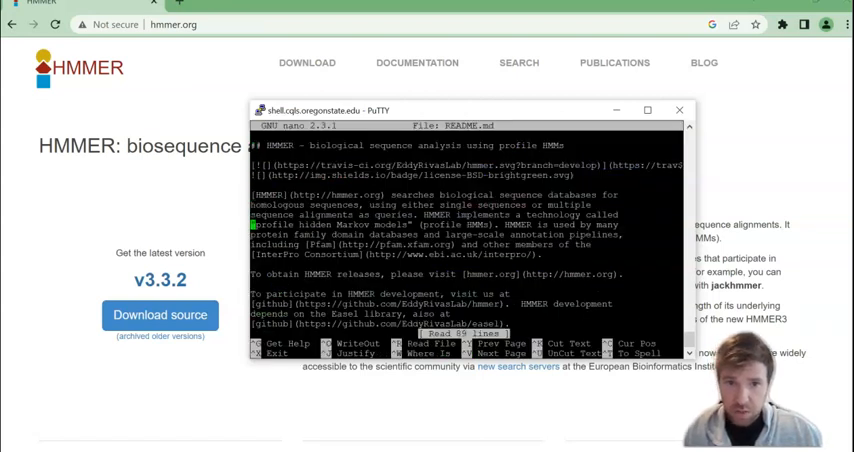
scroll(down, 3)
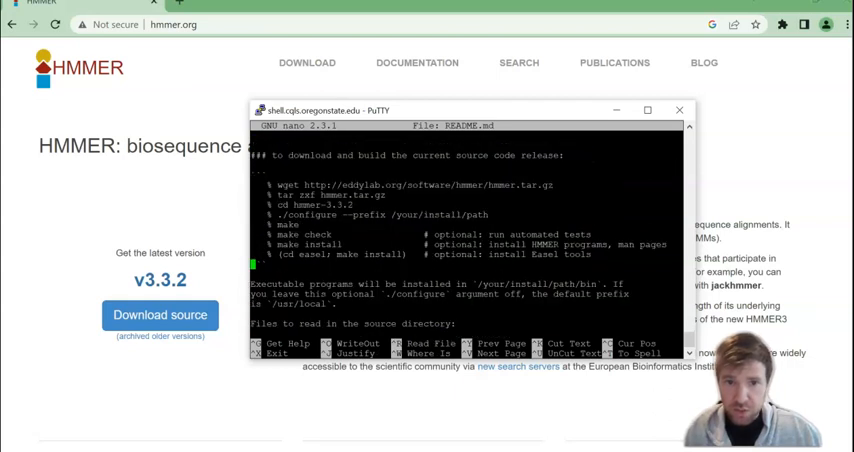
scroll(down, 3)
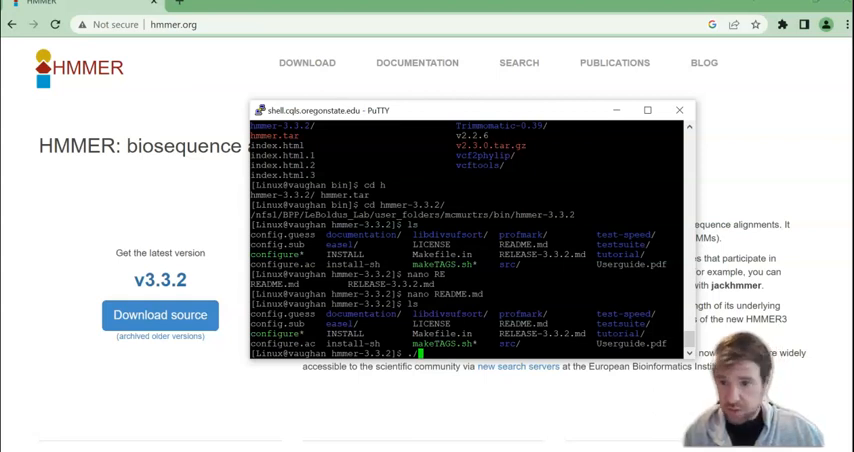
- Run ./configure on the HMMER source, which fails to guess the build type
text(./configure)
text(make)
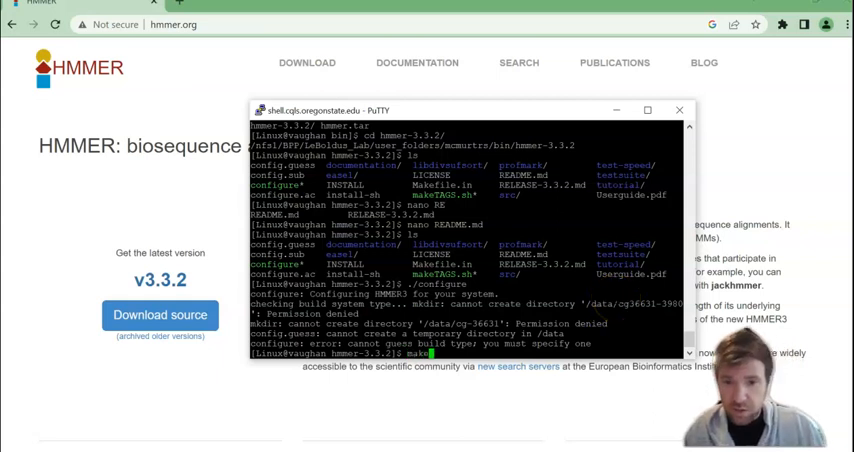
key(Return)
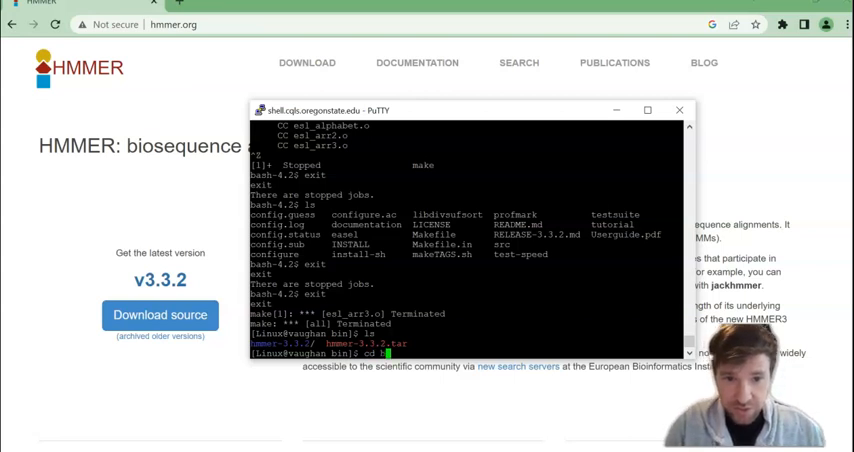
- Enter hmmer-3.3.2 and run ./configure with build type x86_64-unknown-linux-gnu
text(cd hmmer-3.3.2)
text(ls)
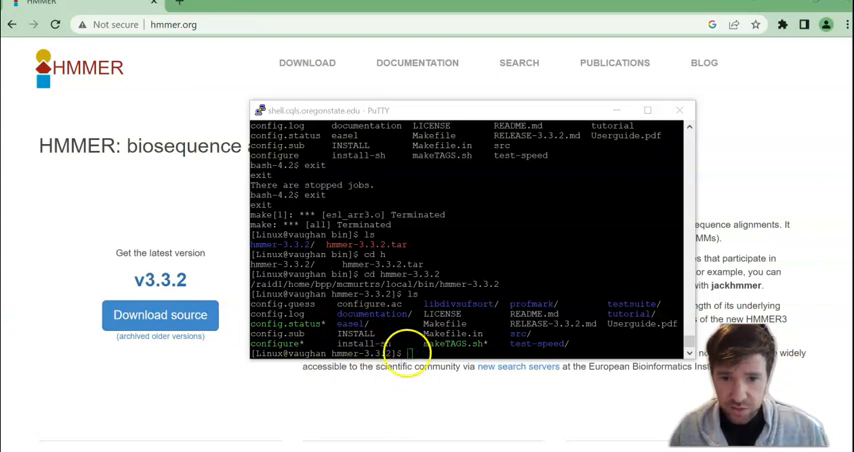
text(./configure --build=x86_64-unknown-linux-gnu)
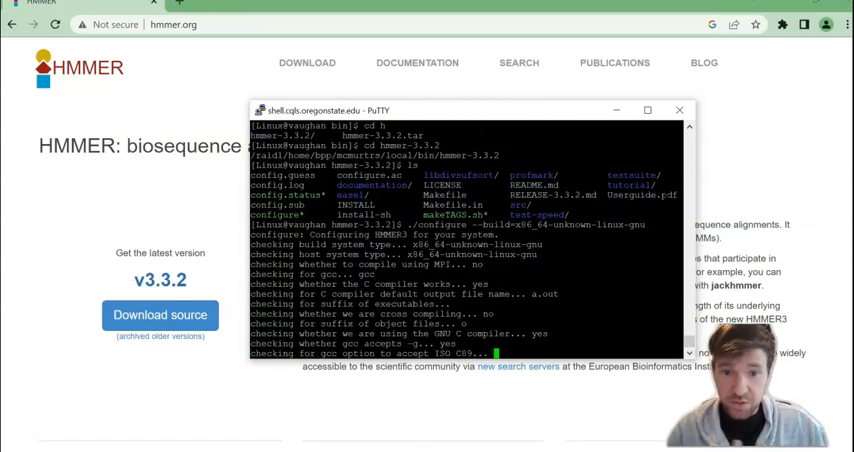
scroll(down, 3)
text(make)
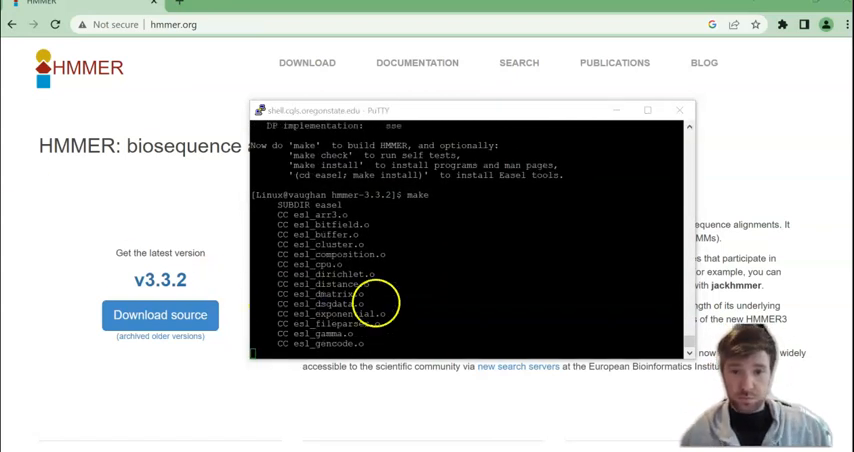
- Scroll through the make and make check output showing all 307 exercises passed
scroll(down, 3)
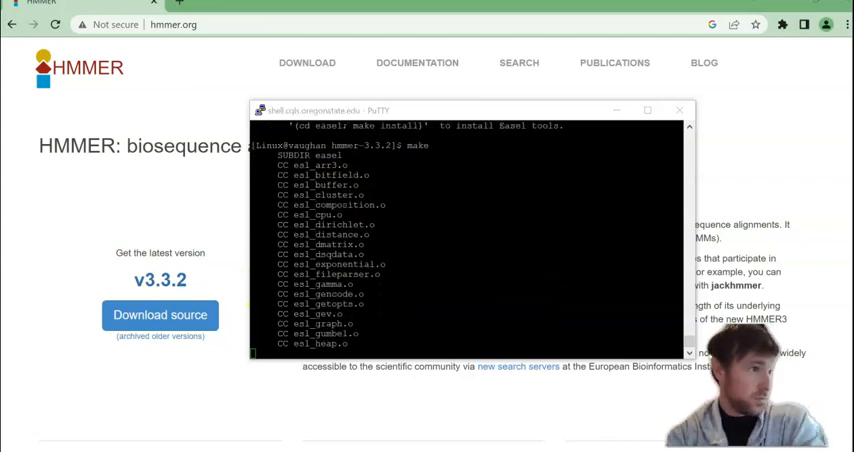
scroll(down, 3)
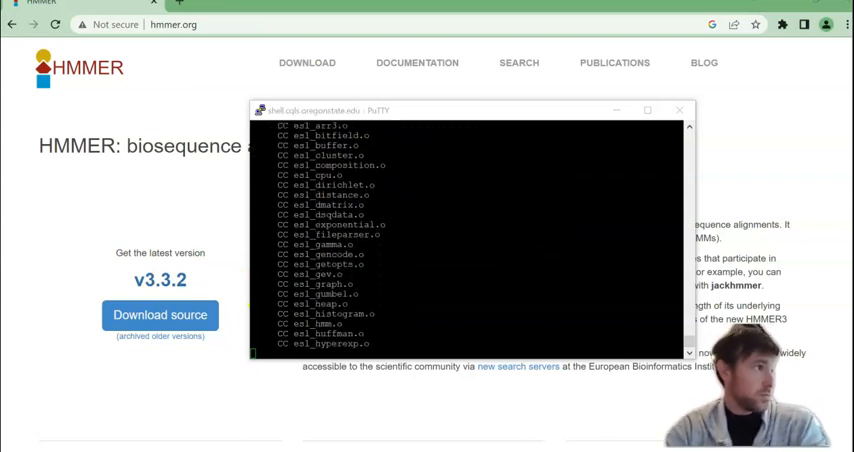
scroll(down, 3)
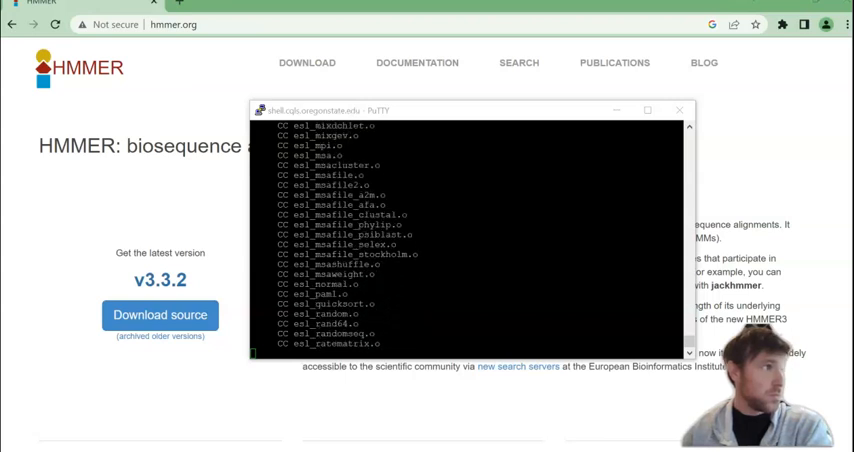
scroll(down, 3)
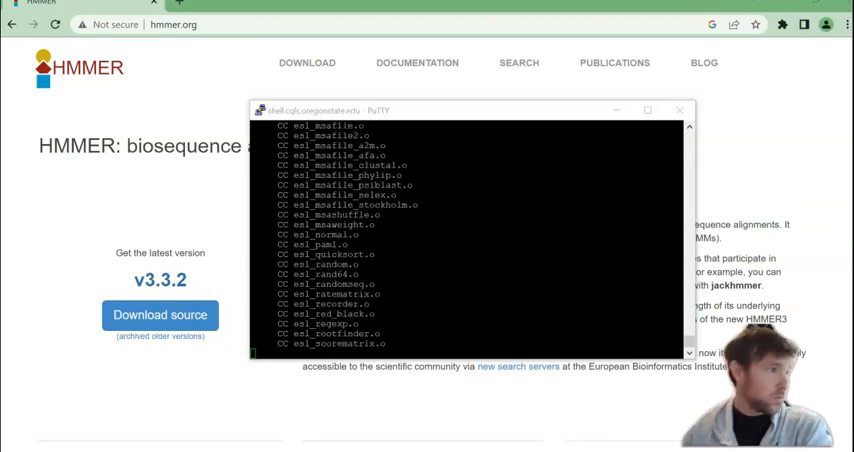
scroll(down, 3)
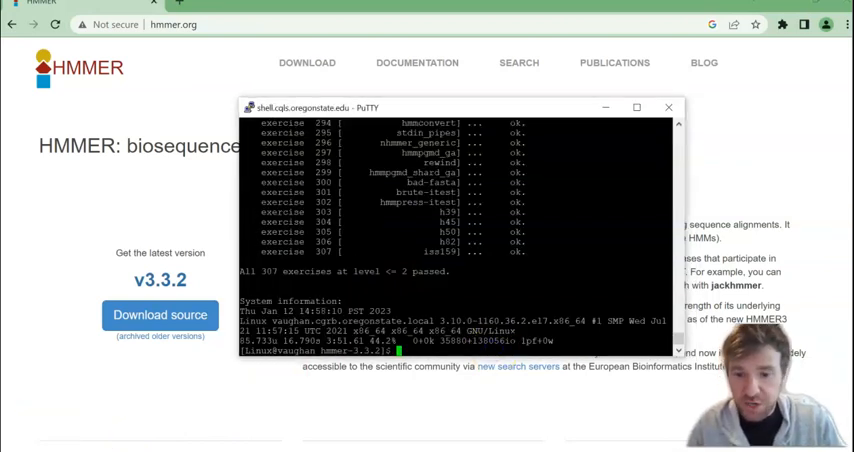
- Enter make check in the hmmer-3.3.2 source folder
text(make check)
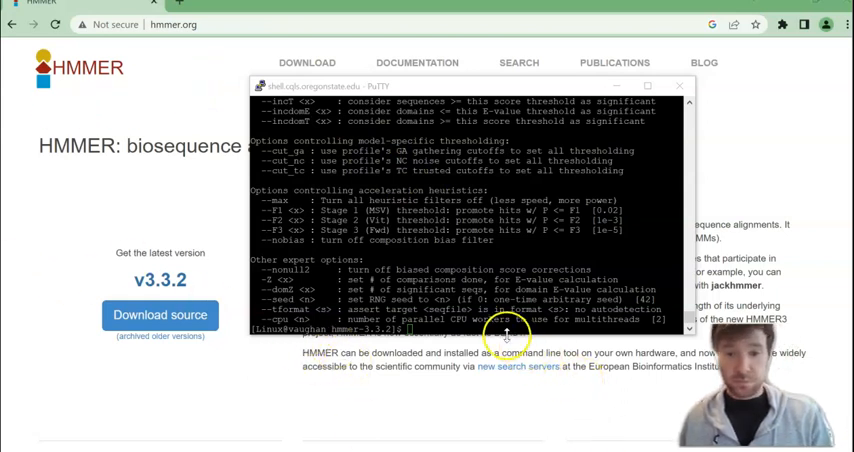
- Run make install, then hmmsearch -h and scroll through its help output
text(make install)
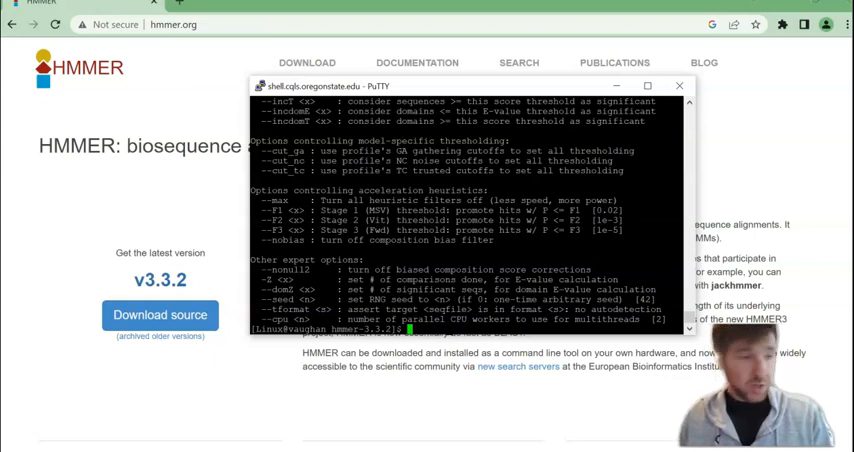
text(hmmsearch -h)
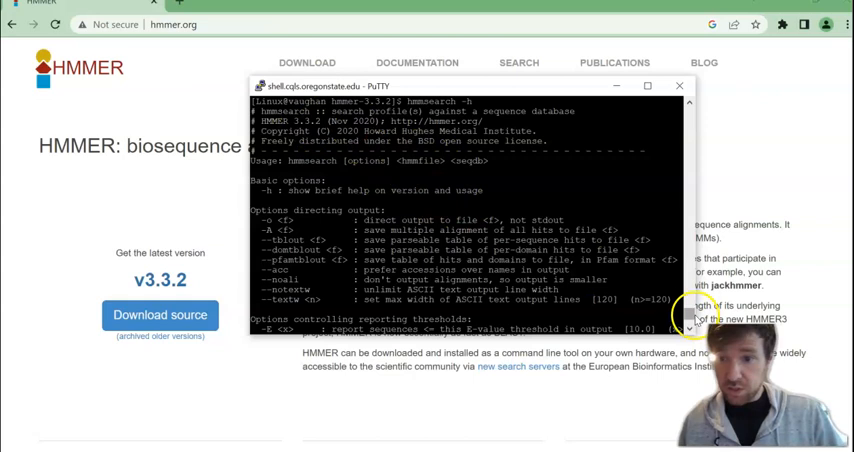
scroll(down, 3)
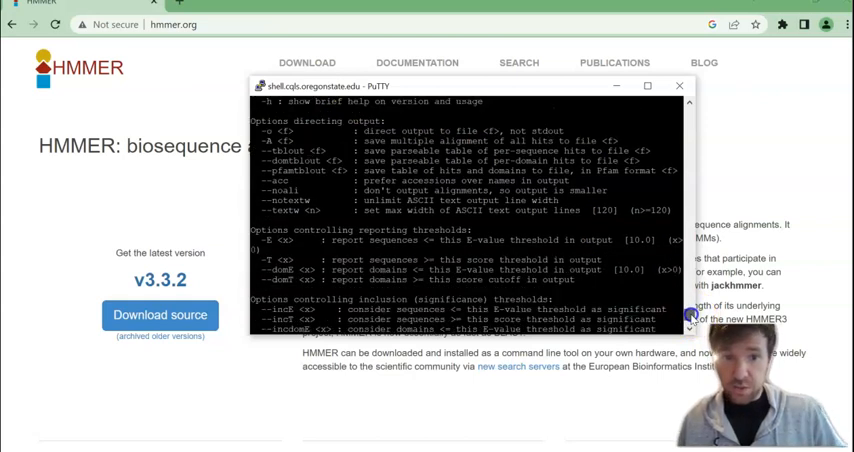
scroll(down, 3)
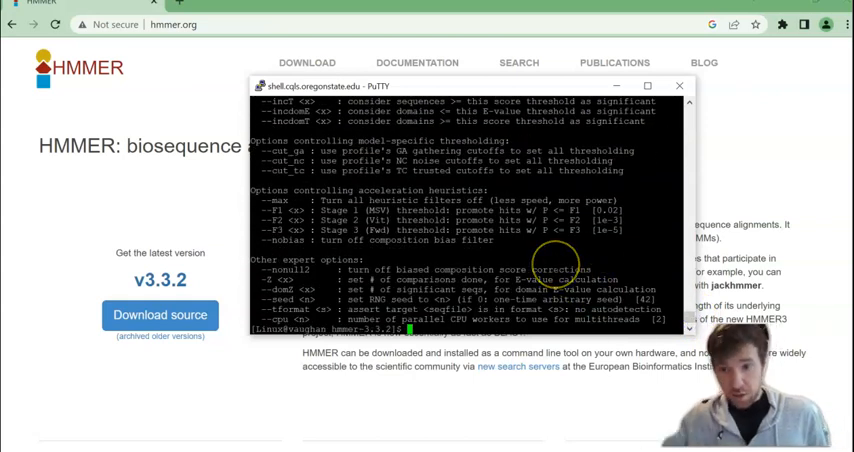